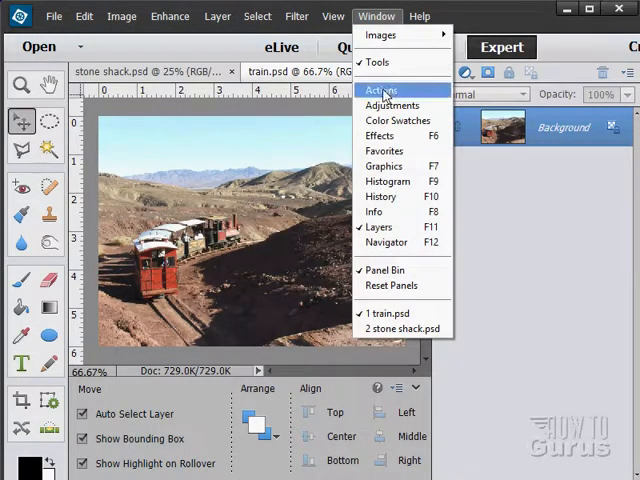
{"action": "mouse_move", "coordinate": [388, 240]}
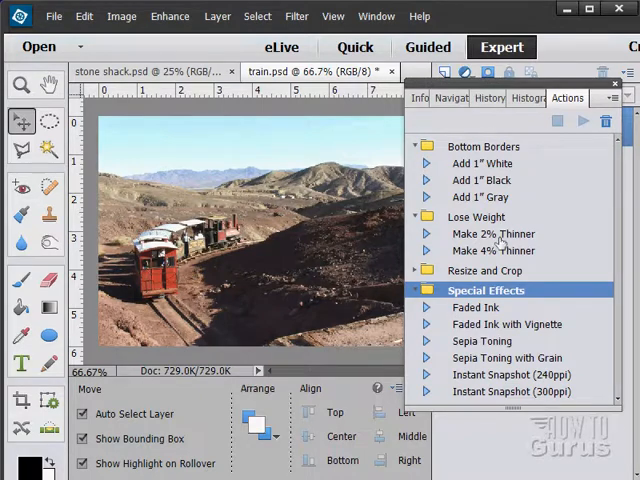
{"action": "mouse_move", "coordinate": [550, 184]}
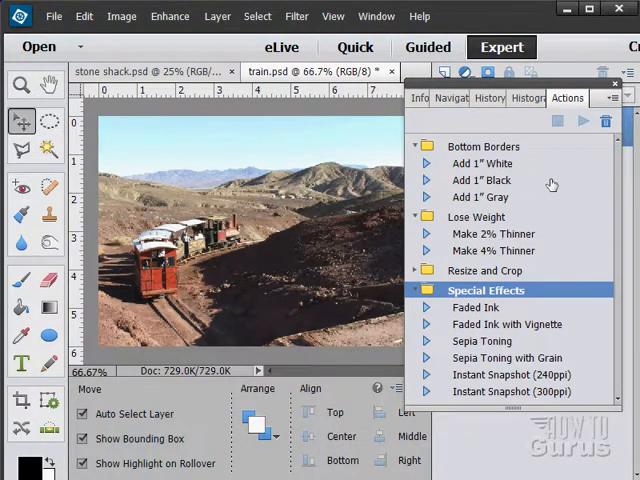
Collapse the Special Effects and other sets, expand Bottom Borders and select Add 1" White
{"action": "left_click", "coordinate": [414, 290]}
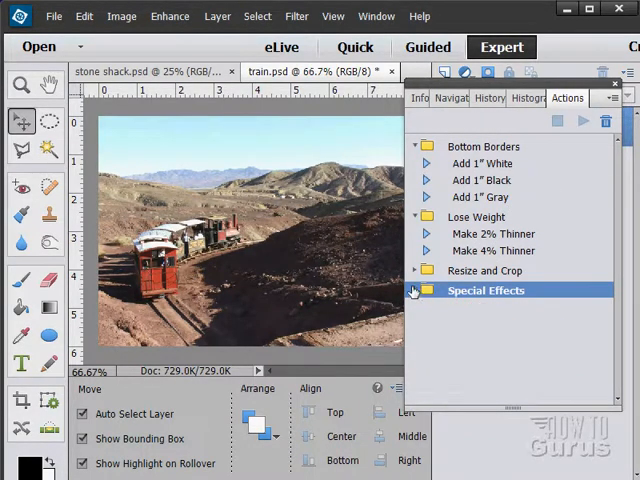
{"action": "left_click", "coordinate": [416, 216]}
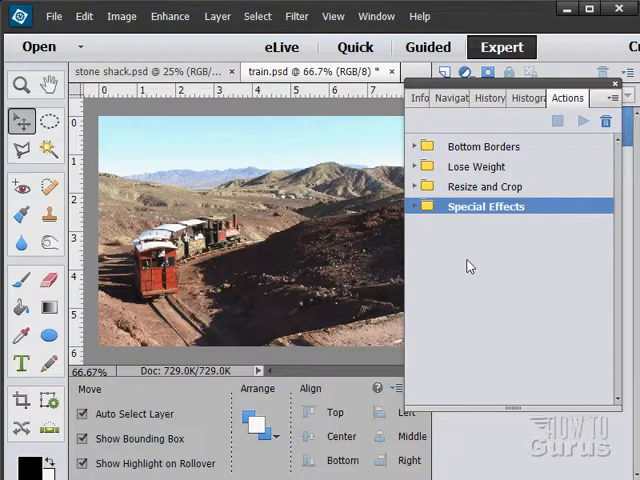
{"action": "mouse_move", "coordinate": [144, 236]}
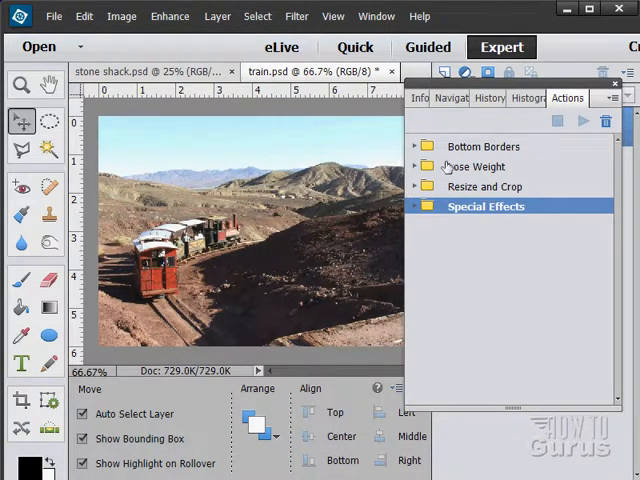
{"action": "left_click", "coordinate": [416, 146]}
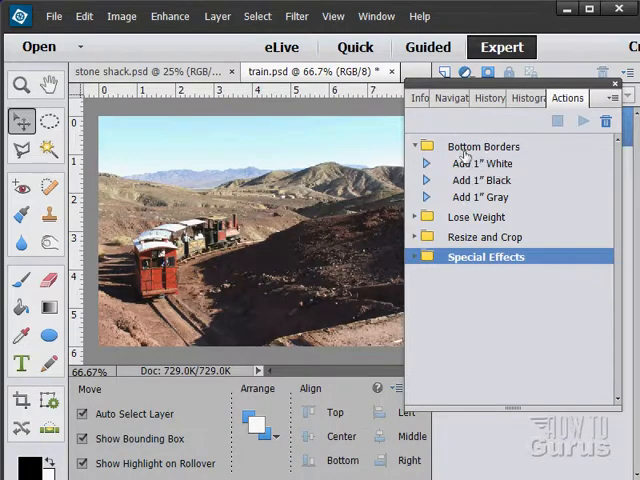
{"action": "mouse_move", "coordinate": [428, 164]}
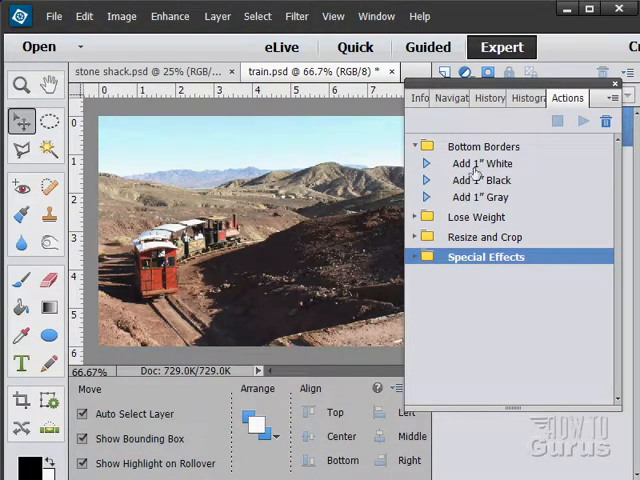
{"action": "left_click", "coordinate": [484, 164]}
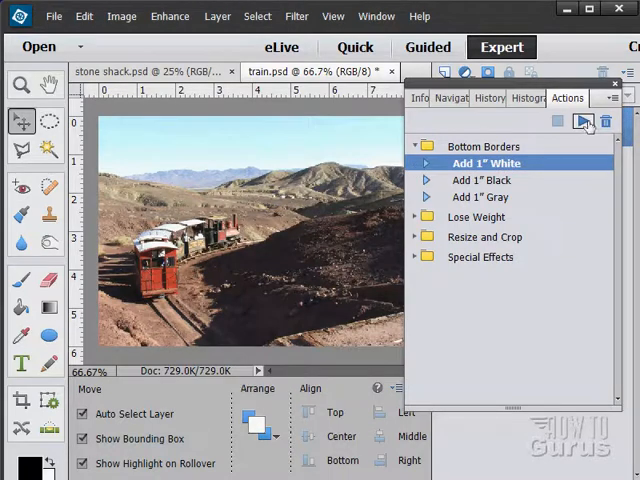
Run Add 1" White on the train photo and view its Canvas Size step, then fold it
{"action": "left_click", "coordinate": [584, 120]}
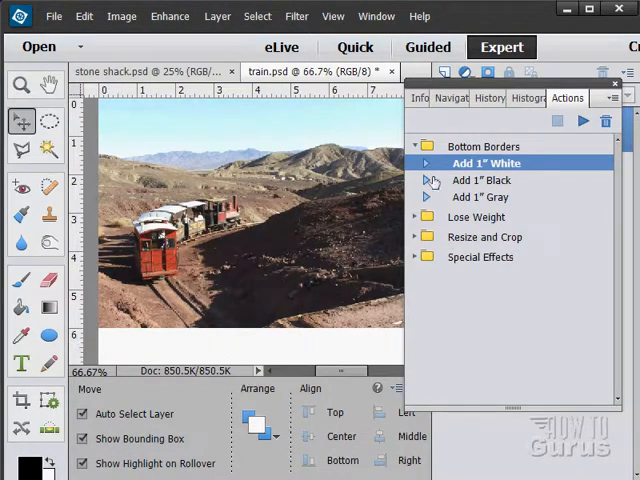
{"action": "left_click", "coordinate": [426, 164]}
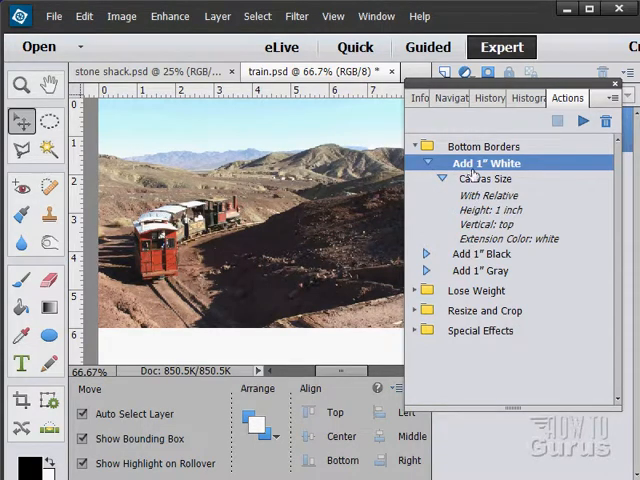
{"action": "mouse_move", "coordinate": [496, 180]}
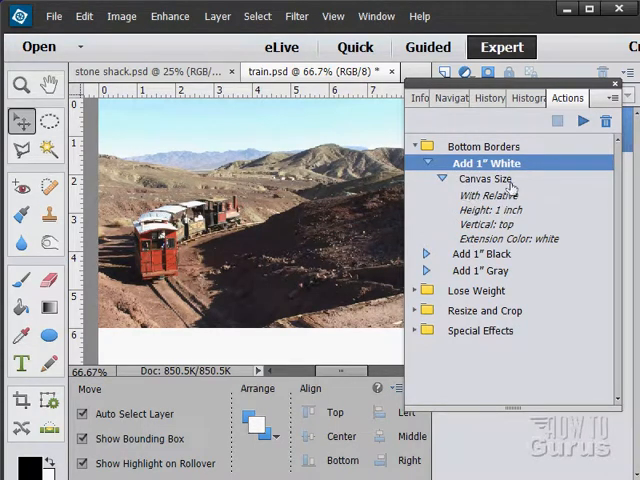
{"action": "mouse_move", "coordinate": [520, 216]}
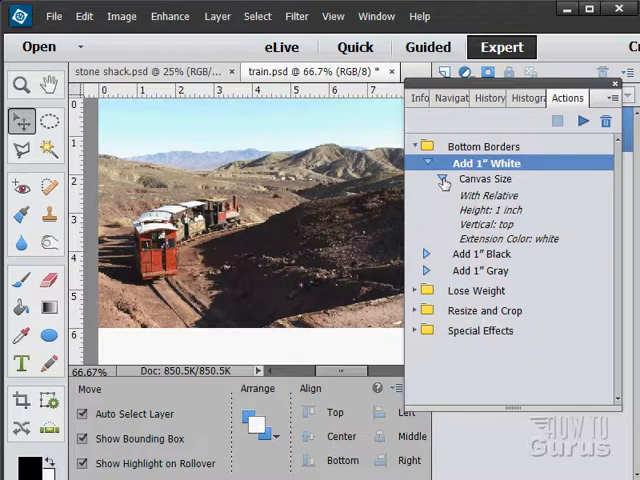
{"action": "left_click", "coordinate": [426, 164]}
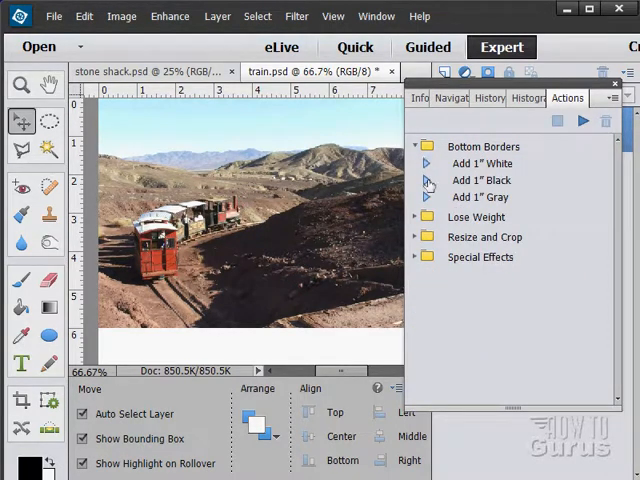
{"action": "left_click", "coordinate": [422, 148]}
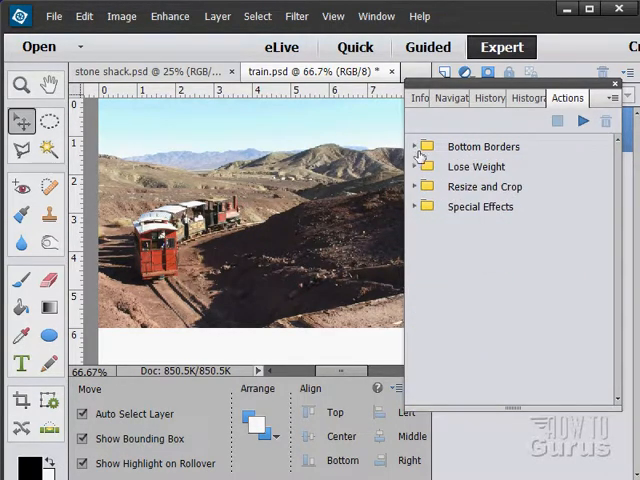
{"action": "left_click", "coordinate": [414, 168]}
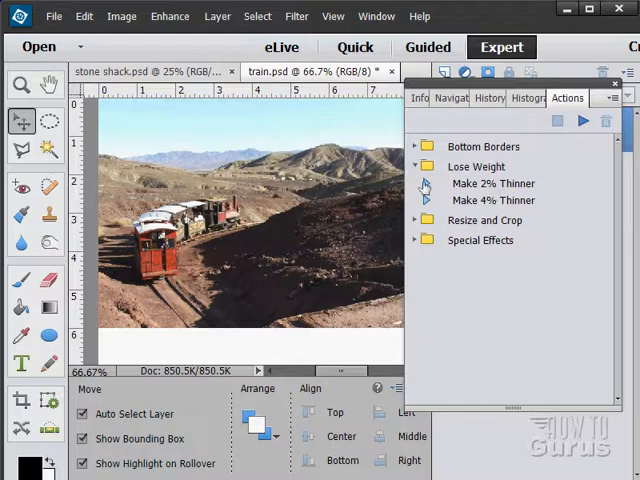
{"action": "left_click", "coordinate": [424, 184]}
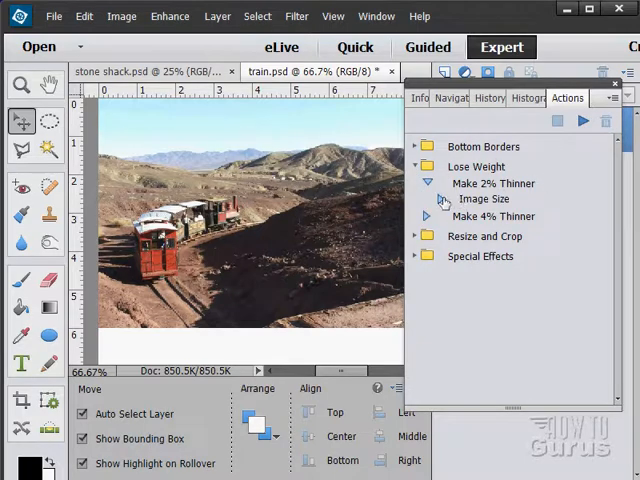
{"action": "left_click", "coordinate": [442, 200]}
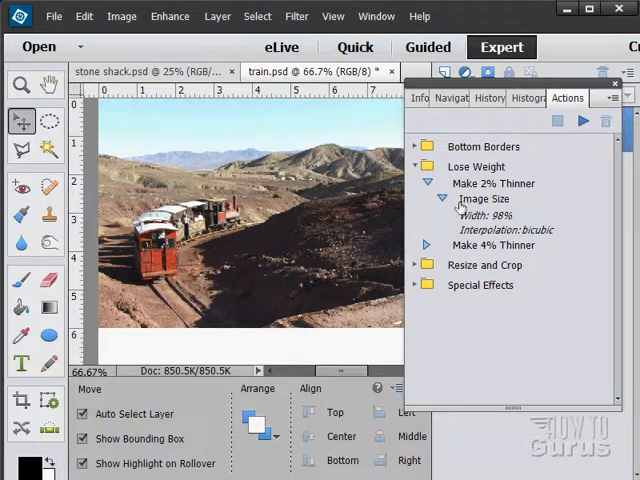
{"action": "left_click", "coordinate": [414, 168]}
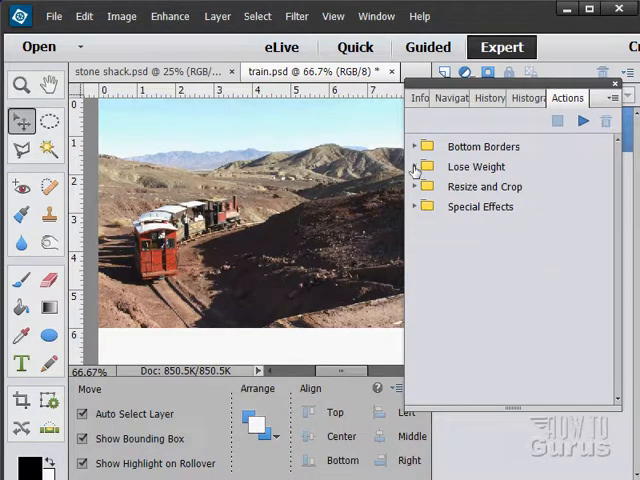
{"action": "left_click", "coordinate": [414, 188]}
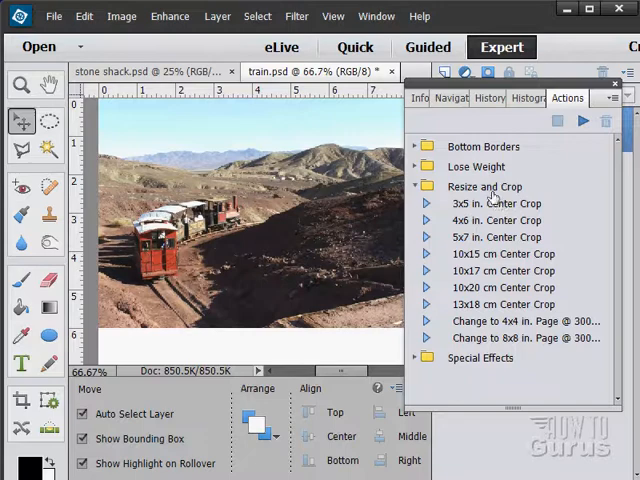
{"action": "mouse_move", "coordinate": [462, 210]}
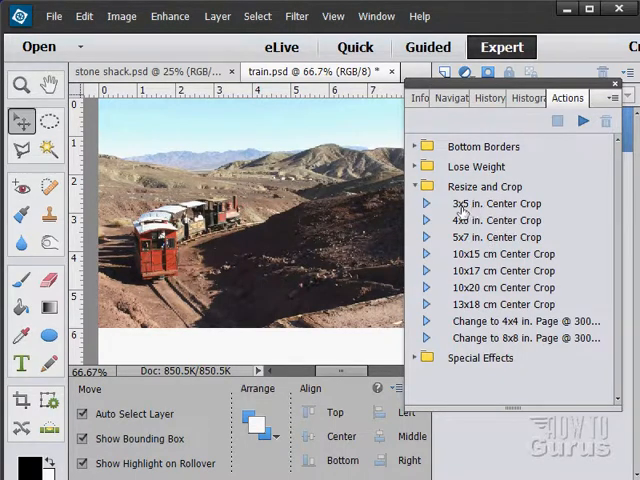
{"action": "mouse_move", "coordinate": [496, 236]}
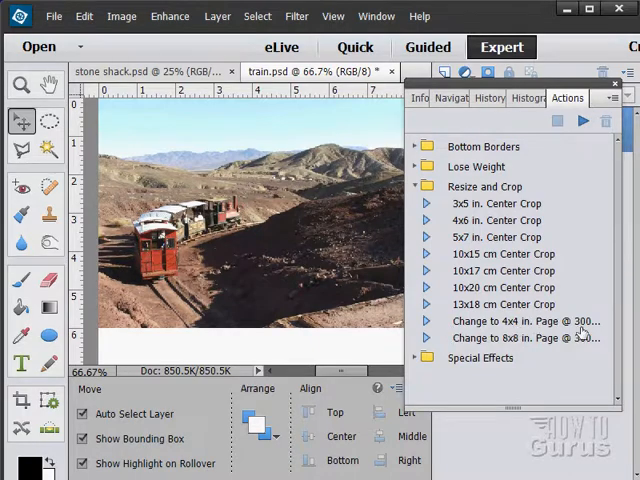
{"action": "mouse_move", "coordinate": [484, 220]}
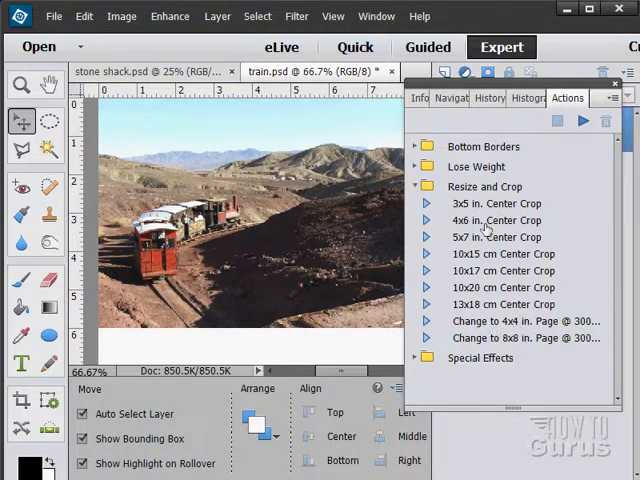
{"action": "left_click", "coordinate": [416, 188]}
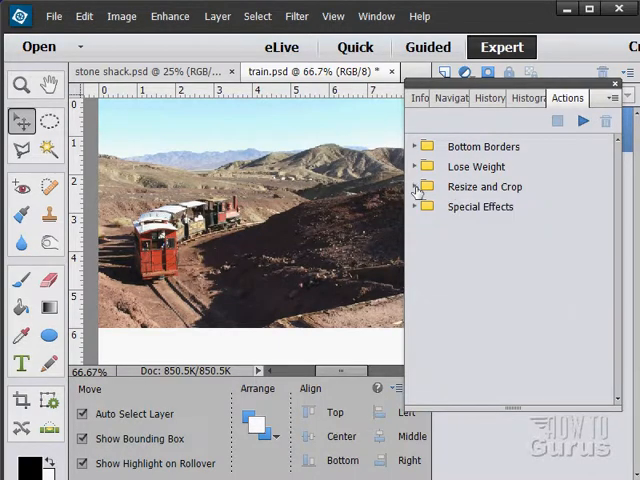
Expand Special Effects and reveal the Faded Ink with Vignette steps, Canvas Size through Lens Correction
{"action": "left_click", "coordinate": [416, 206]}
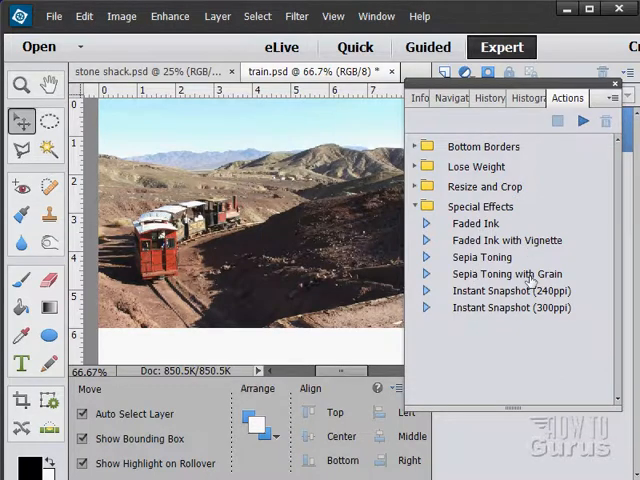
{"action": "left_click", "coordinate": [88, 16]}
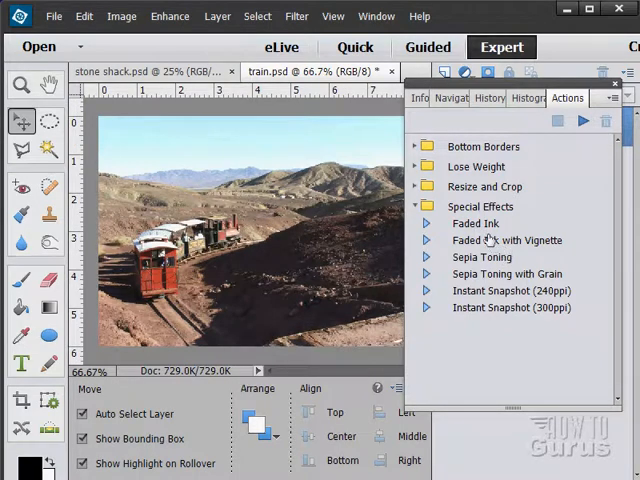
{"action": "left_click", "coordinate": [426, 240]}
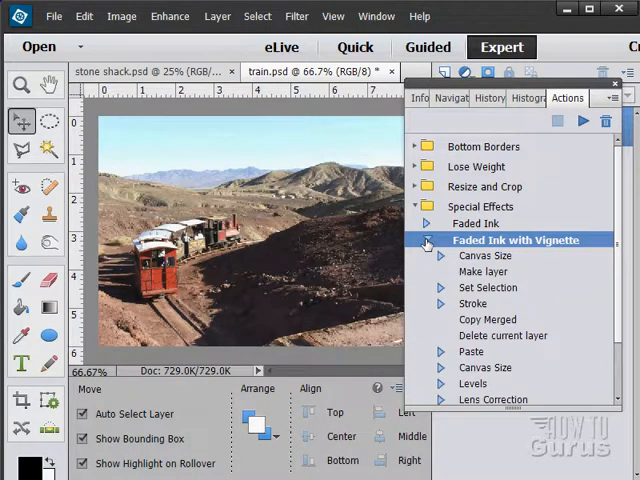
{"action": "scroll", "scroll_direction": "down", "scroll_amount": 3}
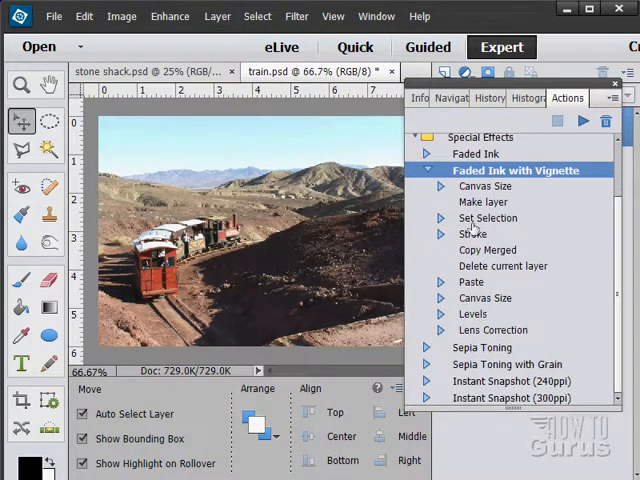
{"action": "mouse_move", "coordinate": [516, 252]}
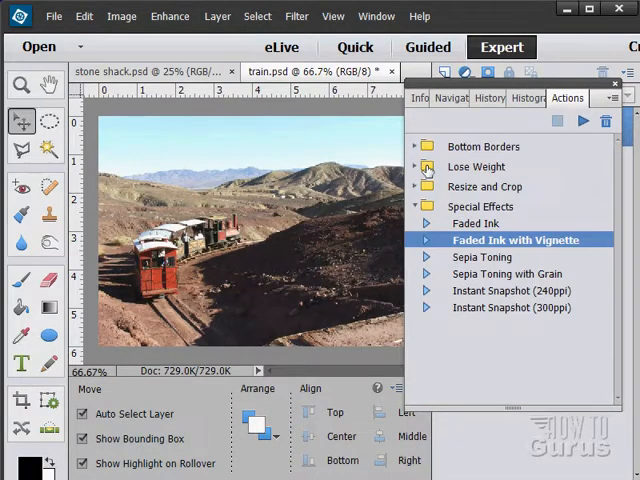
{"action": "mouse_move", "coordinate": [518, 240]}
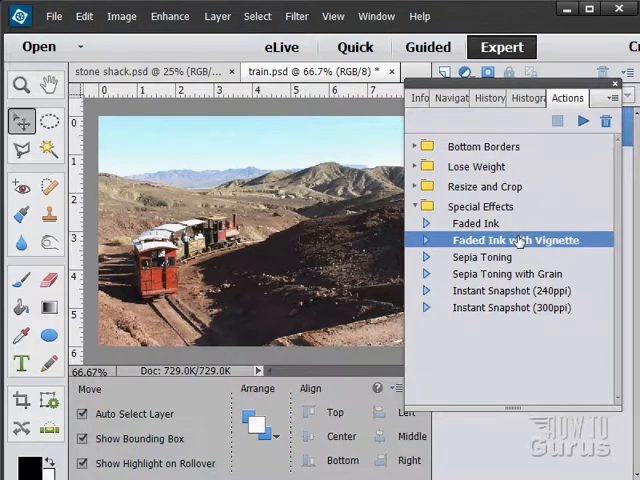
Run Faded Ink with Vignette, giving the train photo a yellowed look with dark vignette edges
{"action": "left_click", "coordinate": [582, 120]}
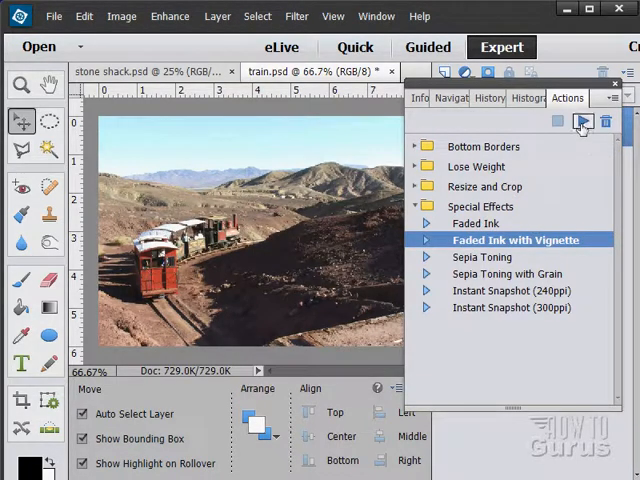
{"action": "left_click", "coordinate": [584, 120]}
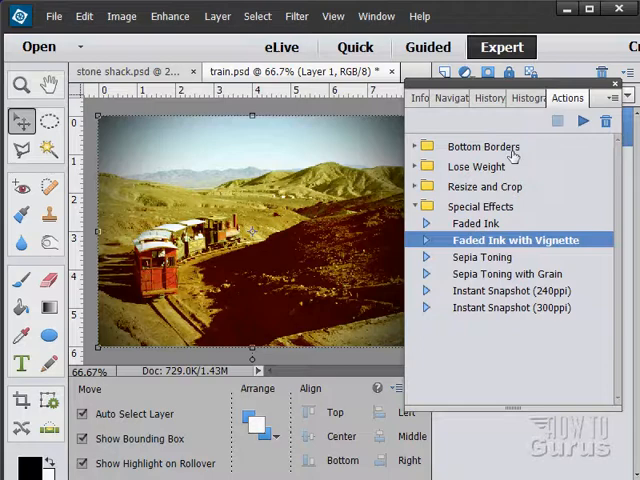
{"action": "left_click", "coordinate": [84, 16]}
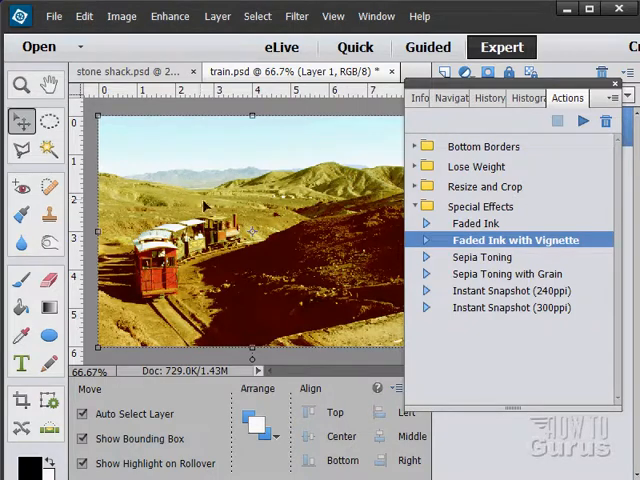
Undo the vignette effect to restore original colours and collapse the Special Effects set
{"action": "left_click", "coordinate": [84, 16]}
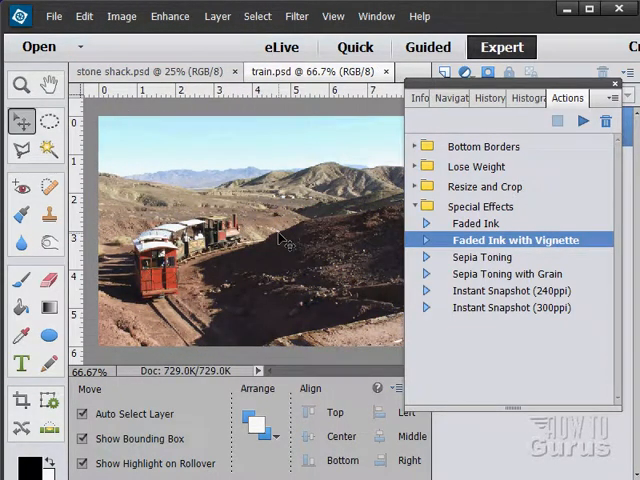
{"action": "mouse_move", "coordinate": [502, 224]}
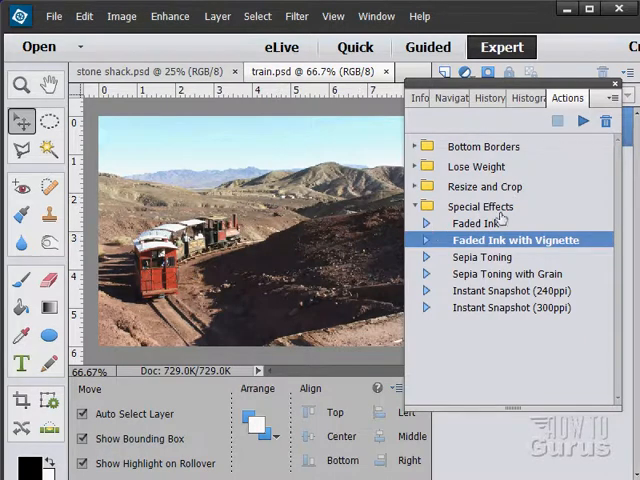
{"action": "left_click", "coordinate": [424, 206]}
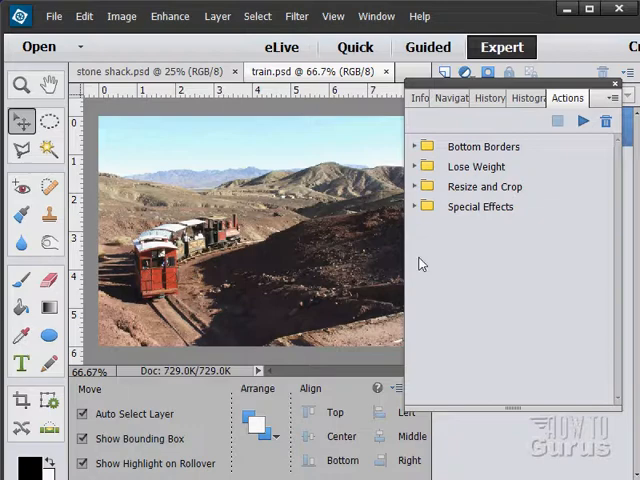
{"action": "mouse_move", "coordinate": [288, 214]}
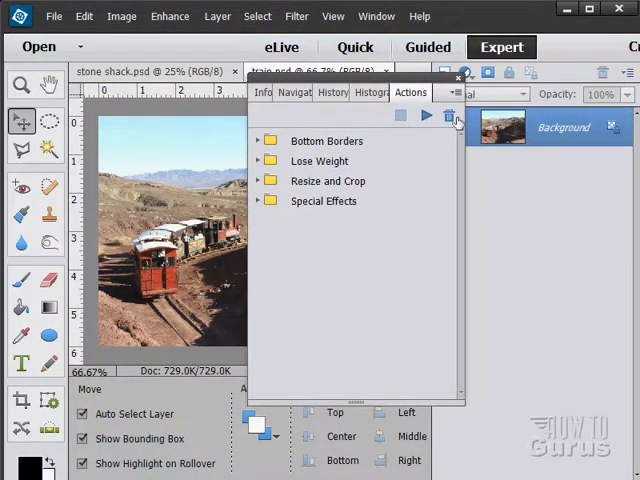
{"action": "left_click", "coordinate": [472, 92]}
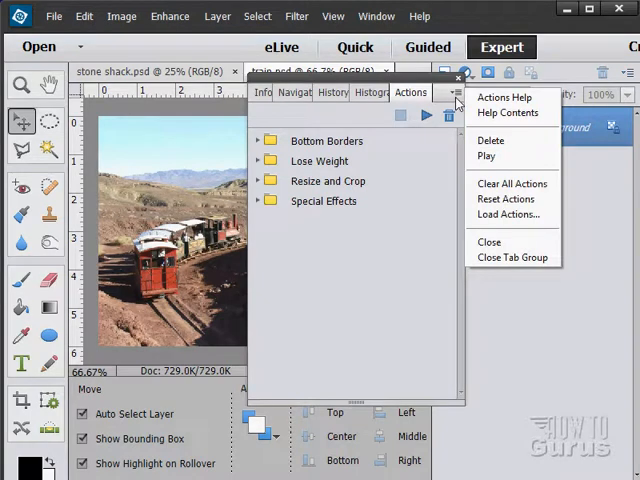
{"action": "mouse_move", "coordinate": [510, 96]}
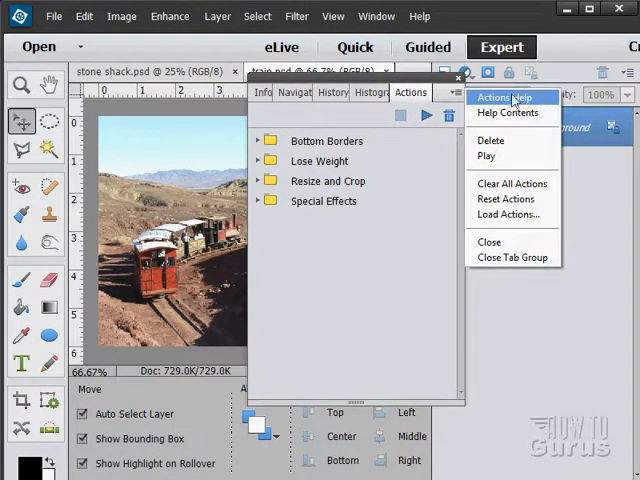
{"action": "mouse_move", "coordinate": [440, 264]}
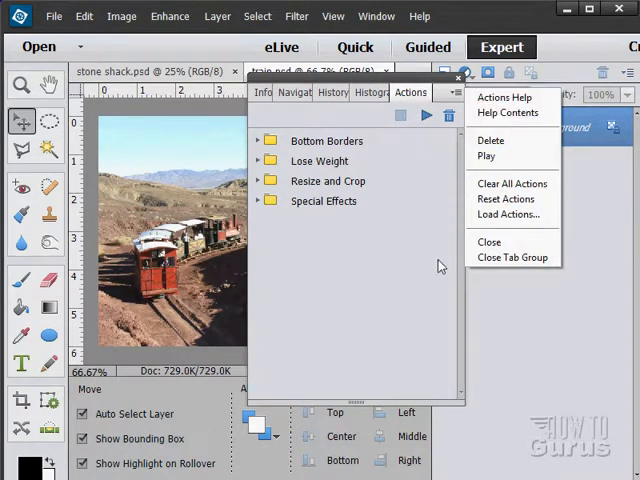
{"action": "mouse_move", "coordinate": [346, 262]}
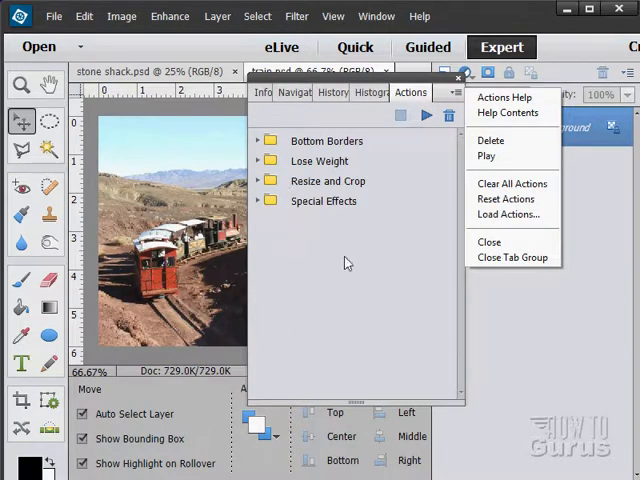
{"action": "mouse_move", "coordinate": [508, 96]}
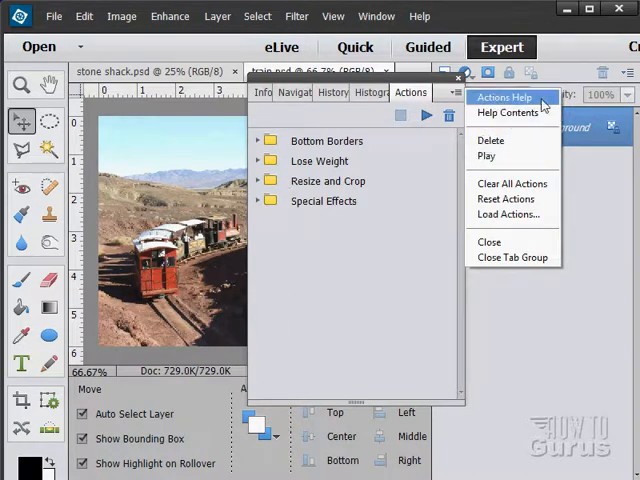
{"action": "mouse_move", "coordinate": [500, 96]}
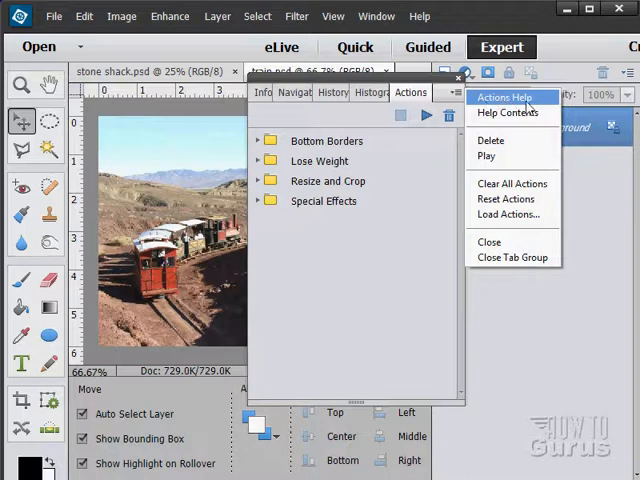
{"action": "mouse_move", "coordinate": [496, 100]}
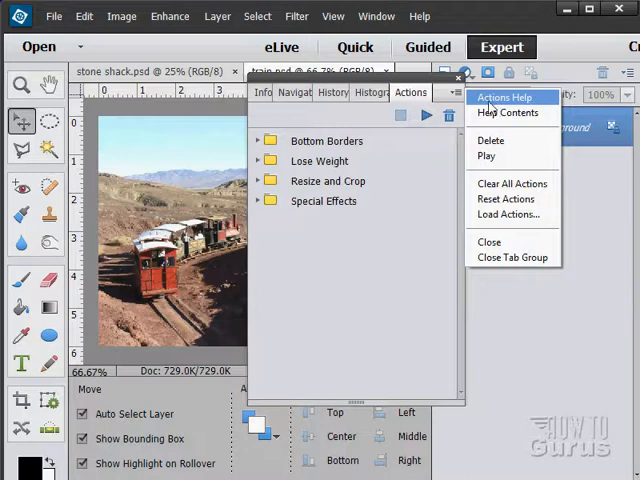
{"action": "mouse_move", "coordinate": [512, 100]}
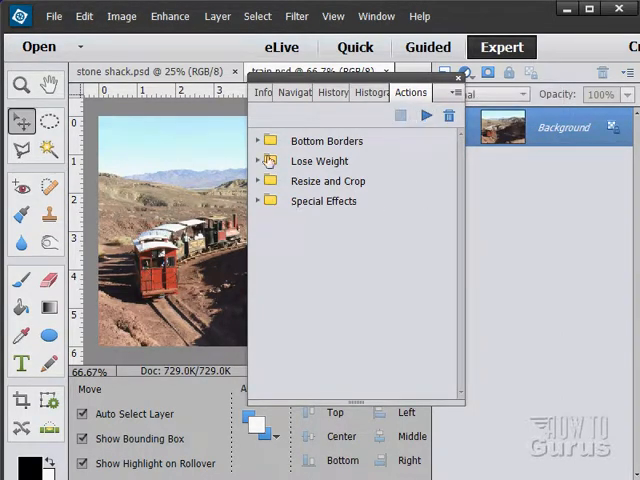
{"action": "left_click", "coordinate": [268, 140]}
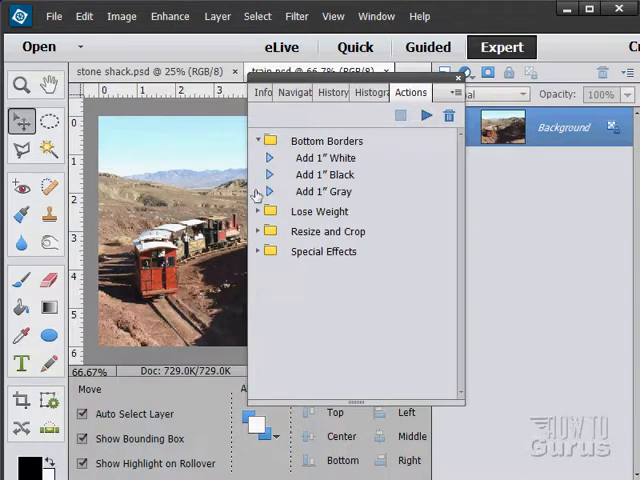
{"action": "left_click", "coordinate": [328, 156]}
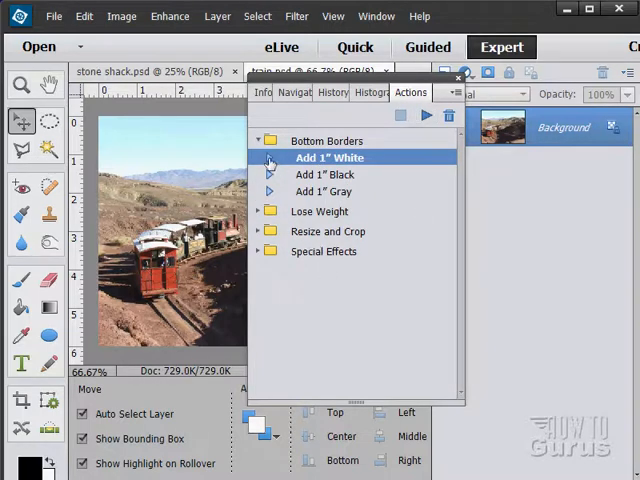
{"action": "left_click", "coordinate": [268, 158]}
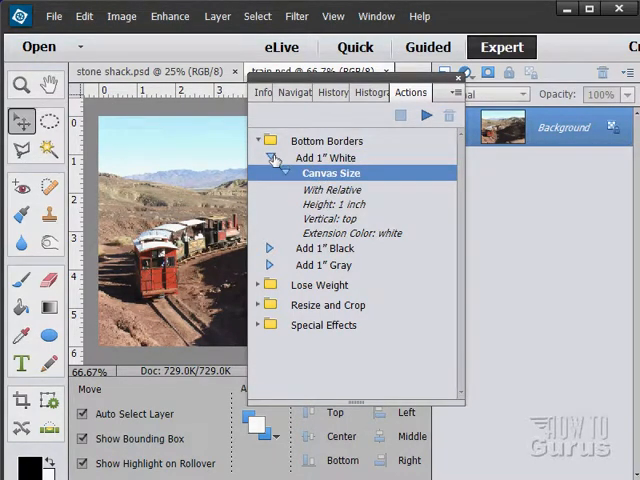
{"action": "left_click", "coordinate": [270, 140]}
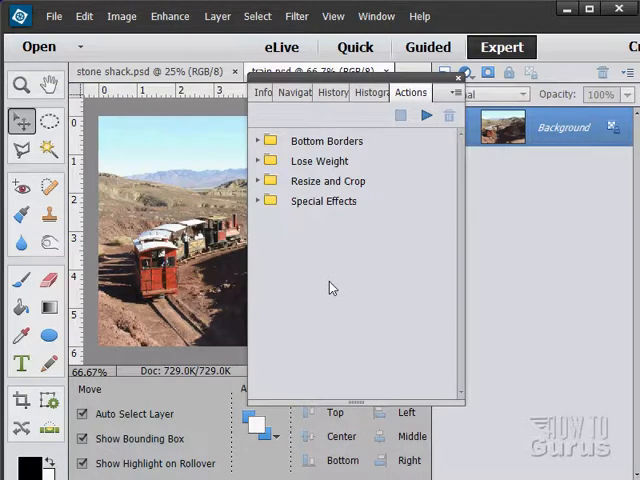
{"action": "mouse_move", "coordinate": [128, 168]}
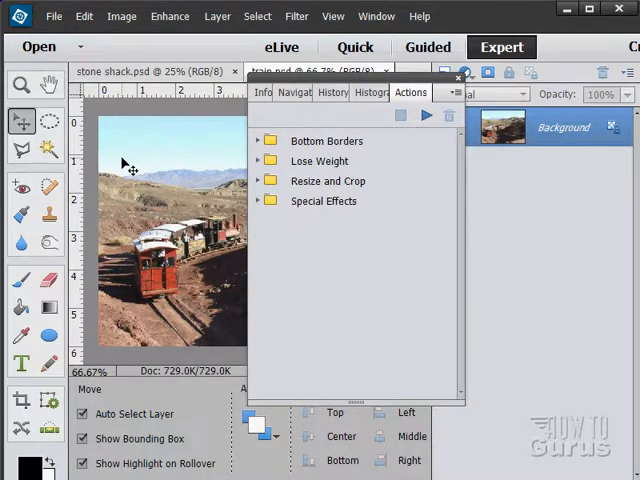
{"action": "mouse_move", "coordinate": [350, 262]}
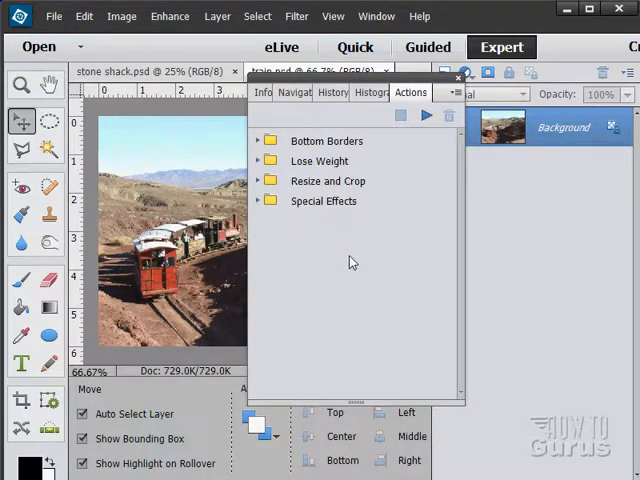
{"action": "mouse_move", "coordinate": [312, 276]}
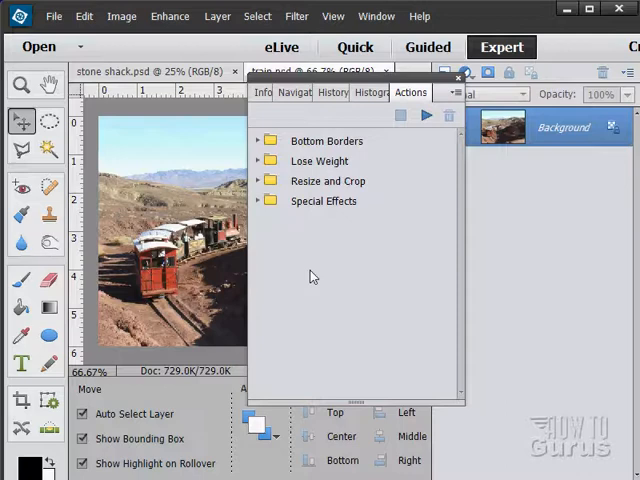
{"action": "mouse_move", "coordinate": [296, 268]}
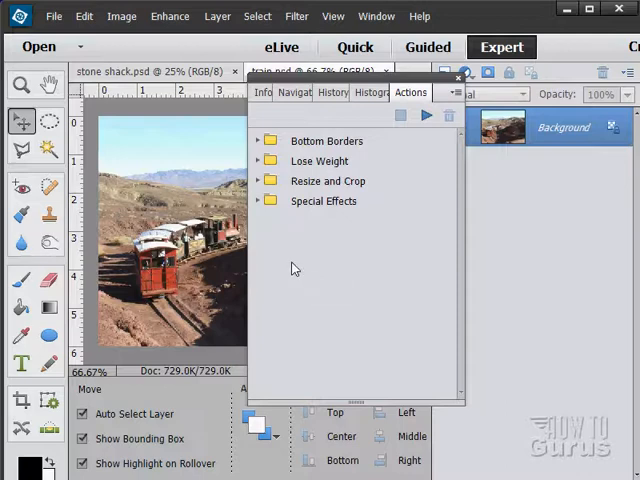